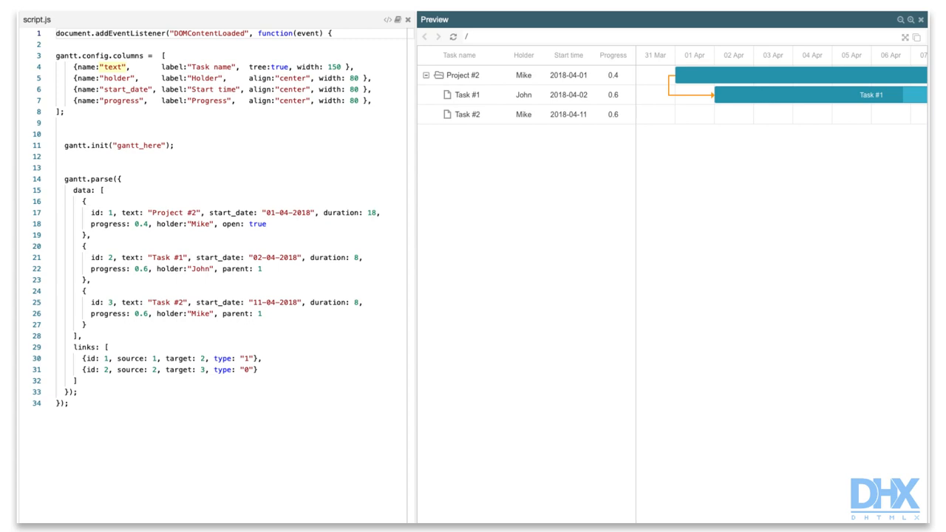
Mark the text column name in the code, then drag Task #1's progress down to update Holder(s)
double_click(126, 88)
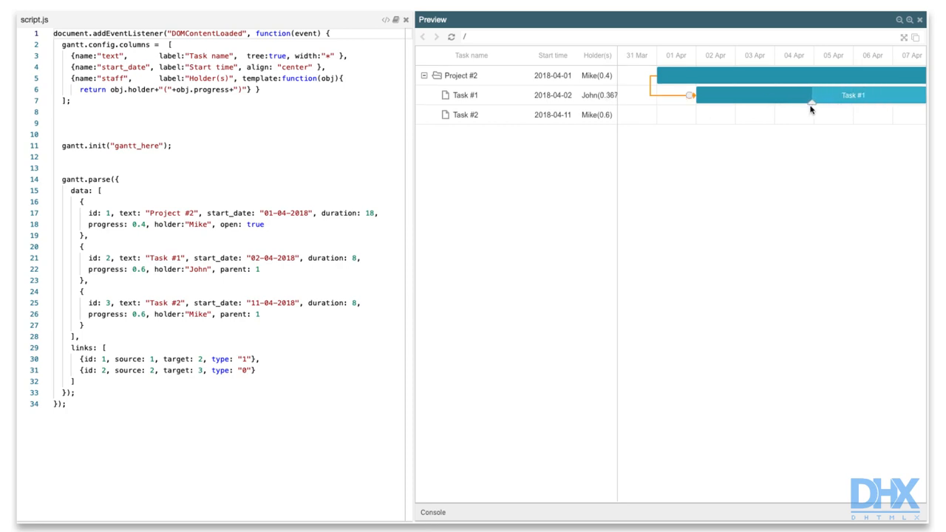
left_click_drag(811, 109, 793, 100)
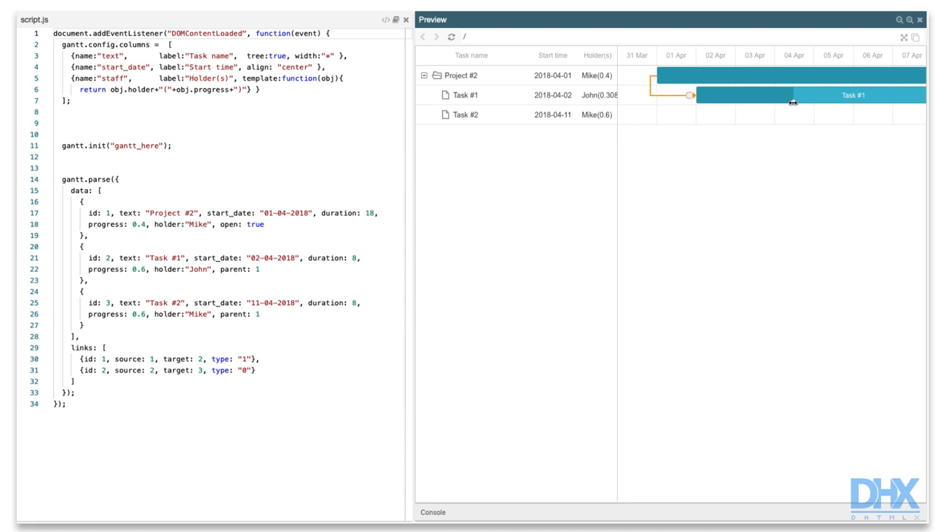
left_click_drag(792, 101, 889, 101)
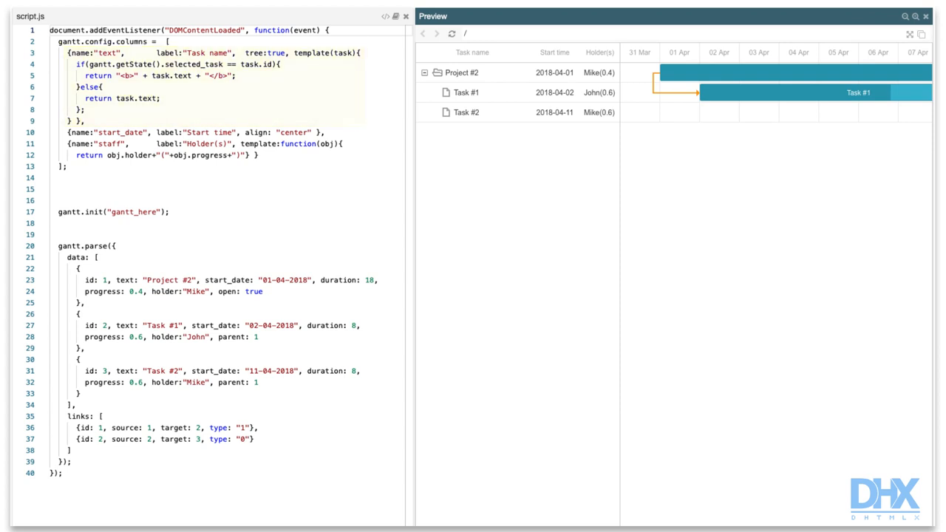
Select Task #1 so its name renders in bold in the Task name column
left_click(466, 112)
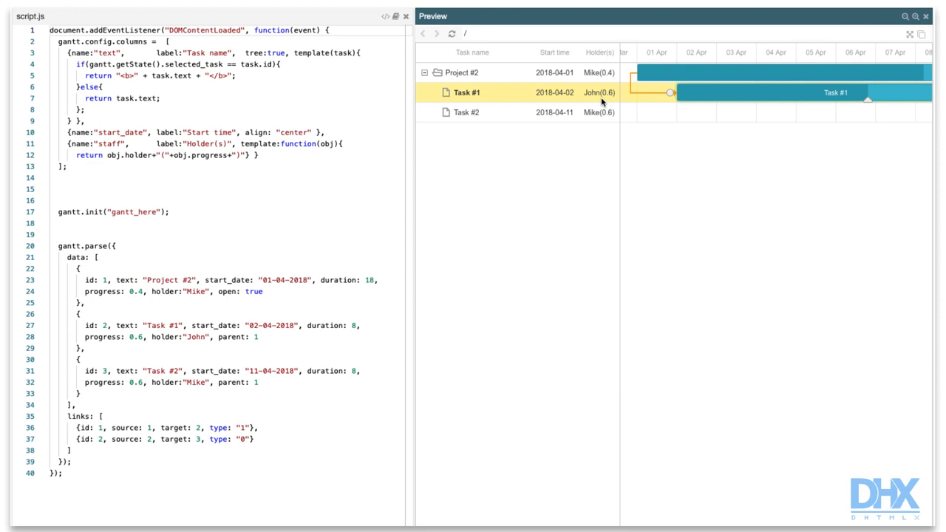
mouse_move(603, 102)
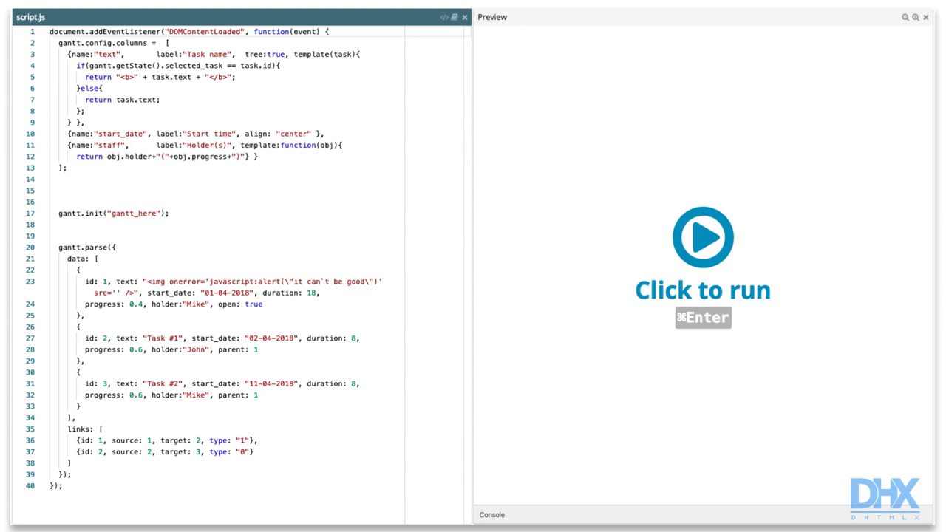
Run the demo with the injected Project #2 name and dismiss the "it can't be good" alert
double_click(259, 281)
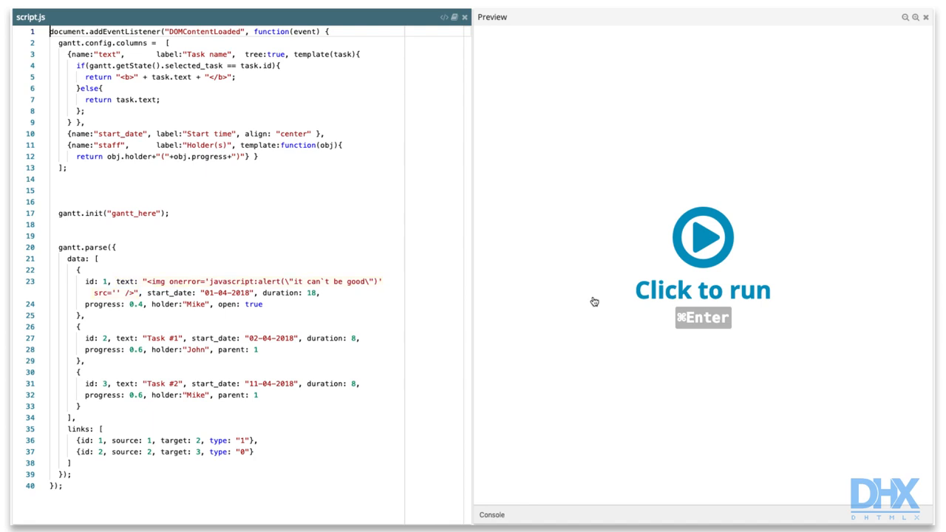
left_click(702, 236)
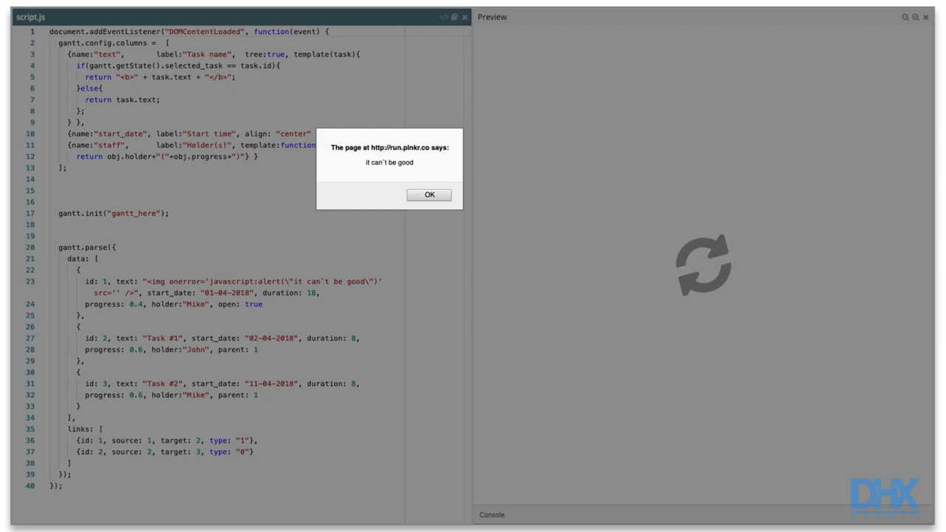
left_click(429, 195)
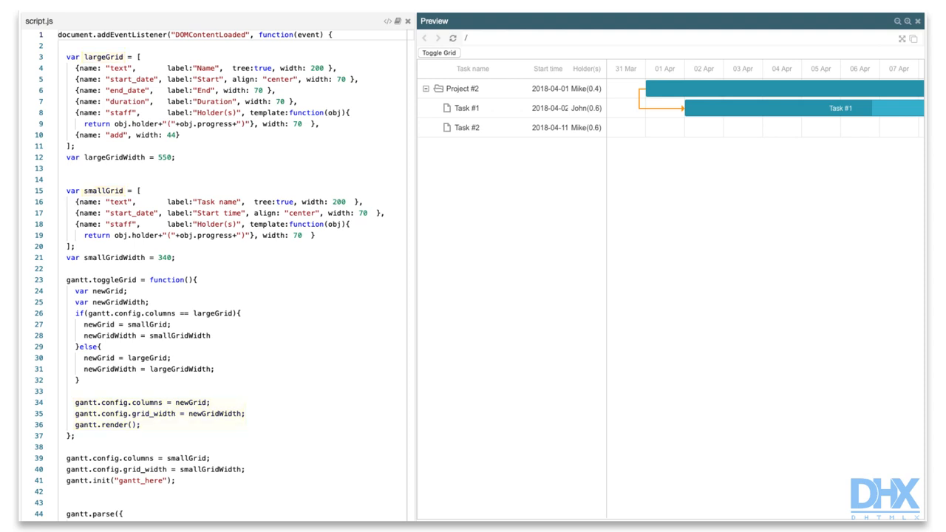
Select Task #2, then toggle to the large Name/Start/End/Duration/Holder(s) grid
left_click(466, 127)
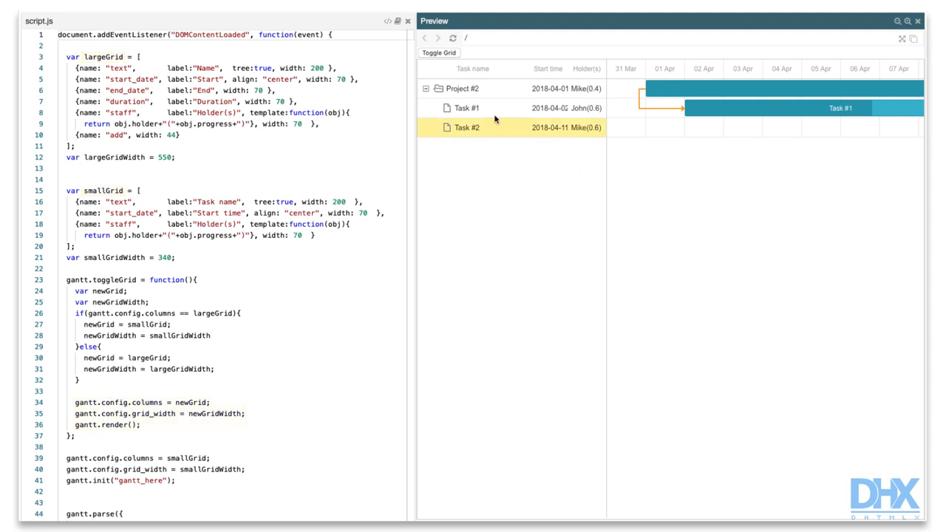
left_click(438, 53)
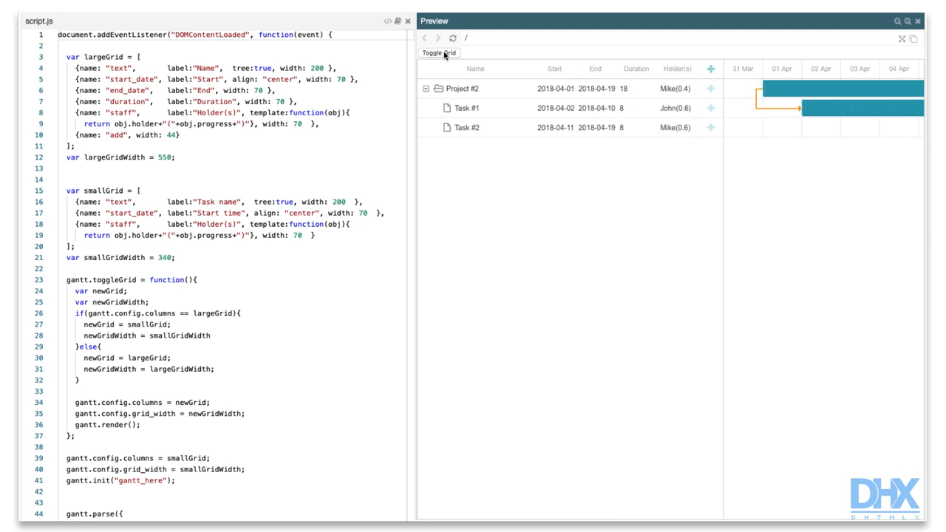